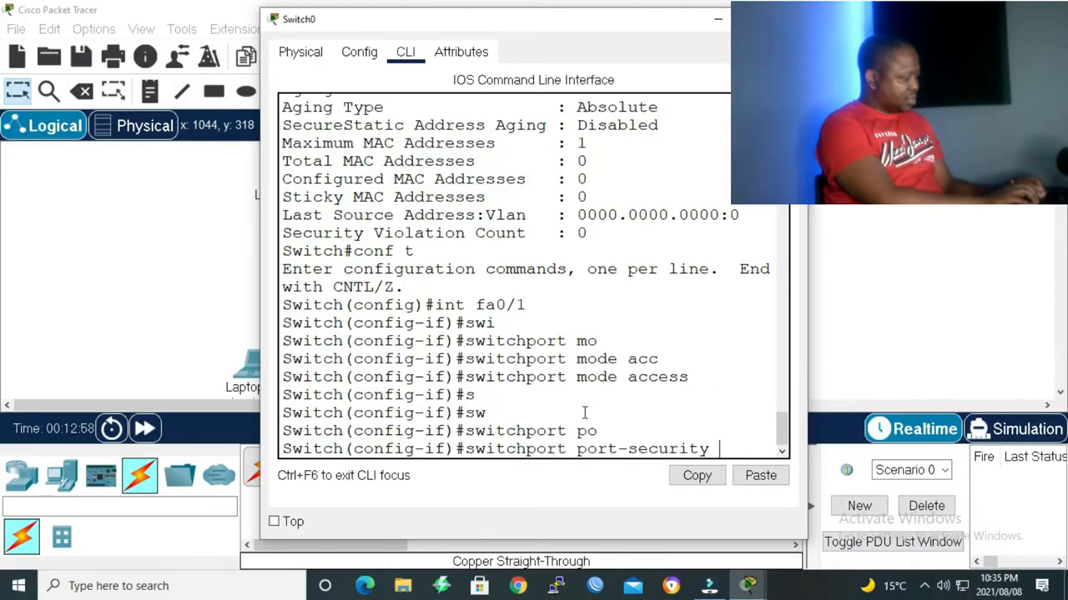
{"action": "type", "text": "max 1"}
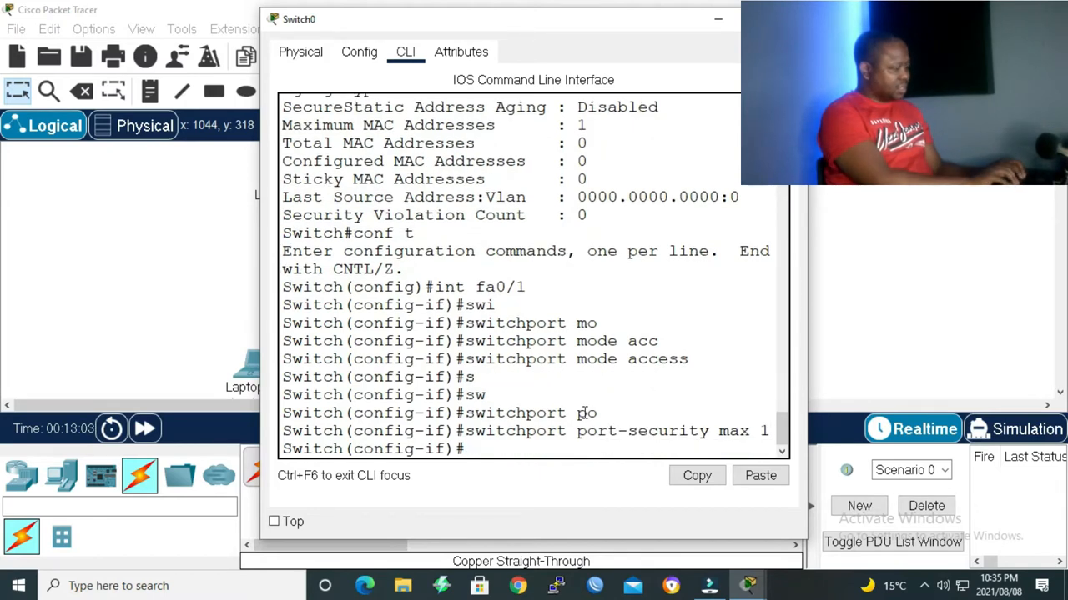
{"action": "type", "text": "switchport port-security max 1"}
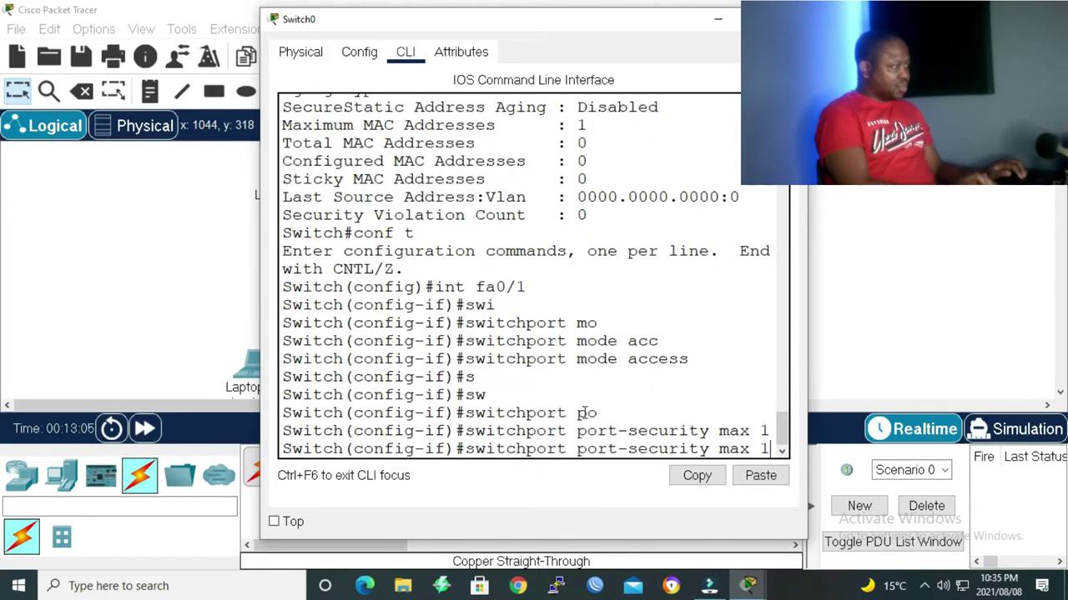